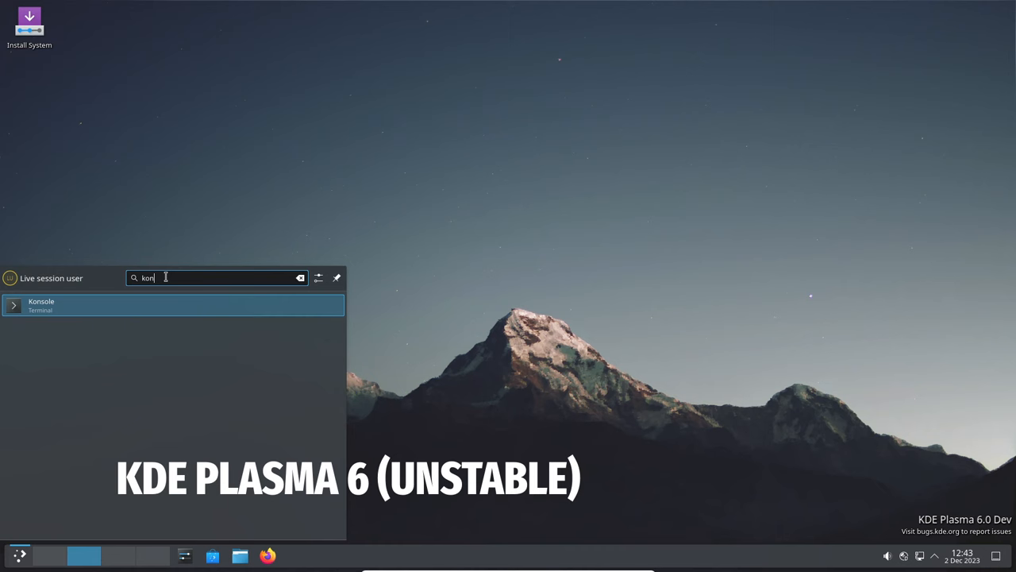
- Launch Konsole, confirm kernel 6.2.0-37-generic with uname, and check Konsole version 24.01.80
click(173, 305)
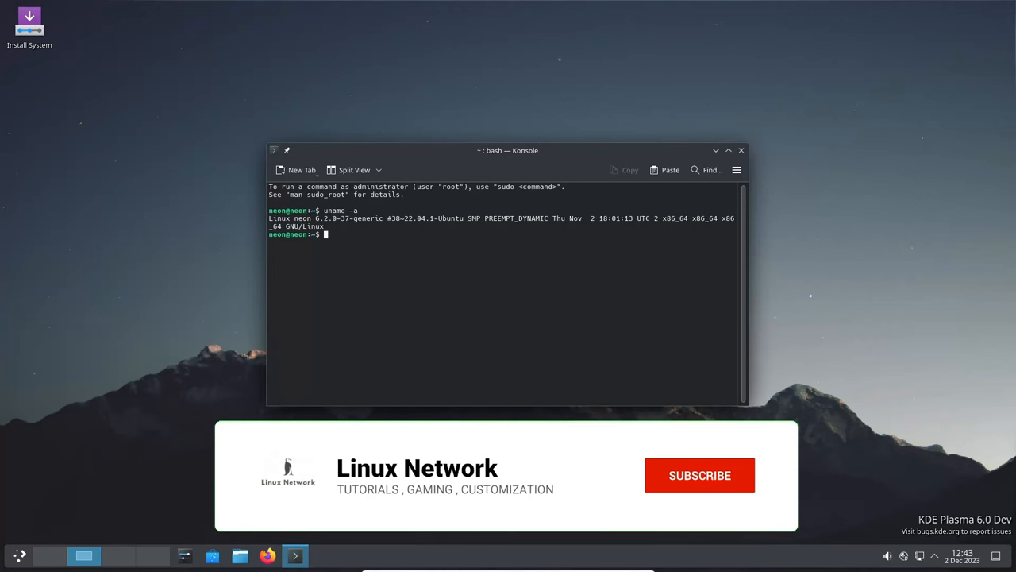
text(uname -r)
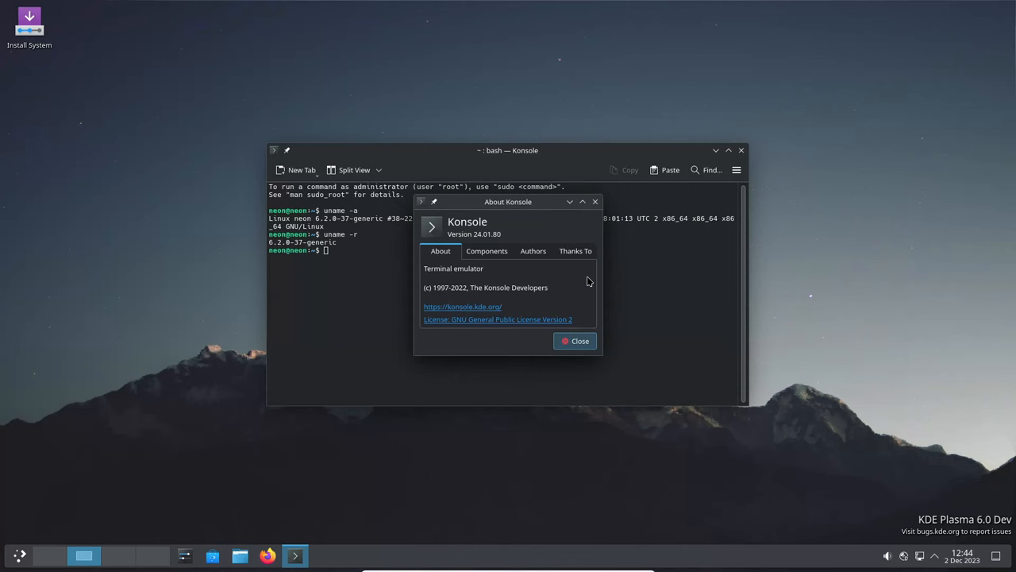
click(575, 341)
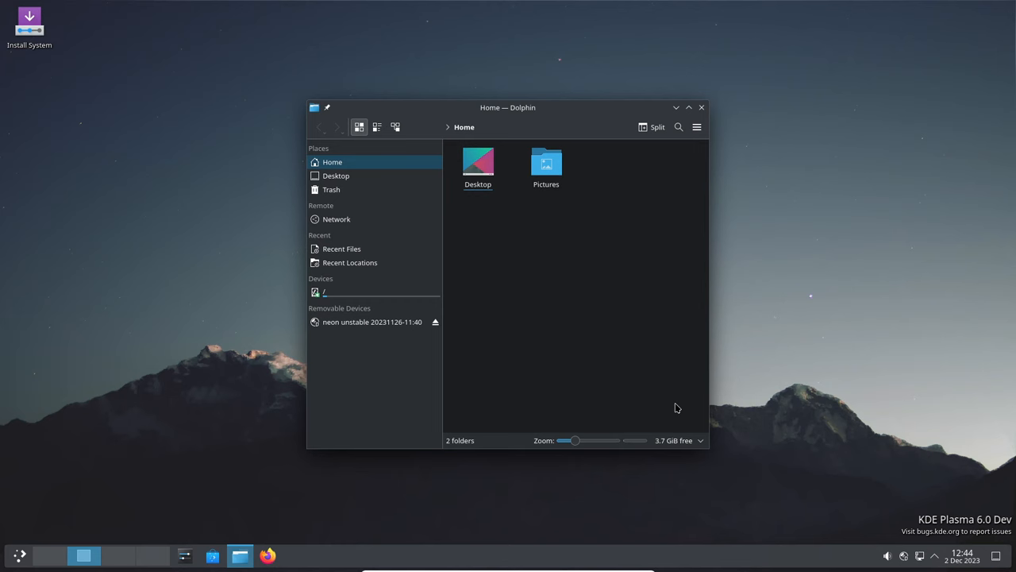
- Open the context menu on an empty spot in Dolphin's Home folder view
right_click(572, 305)
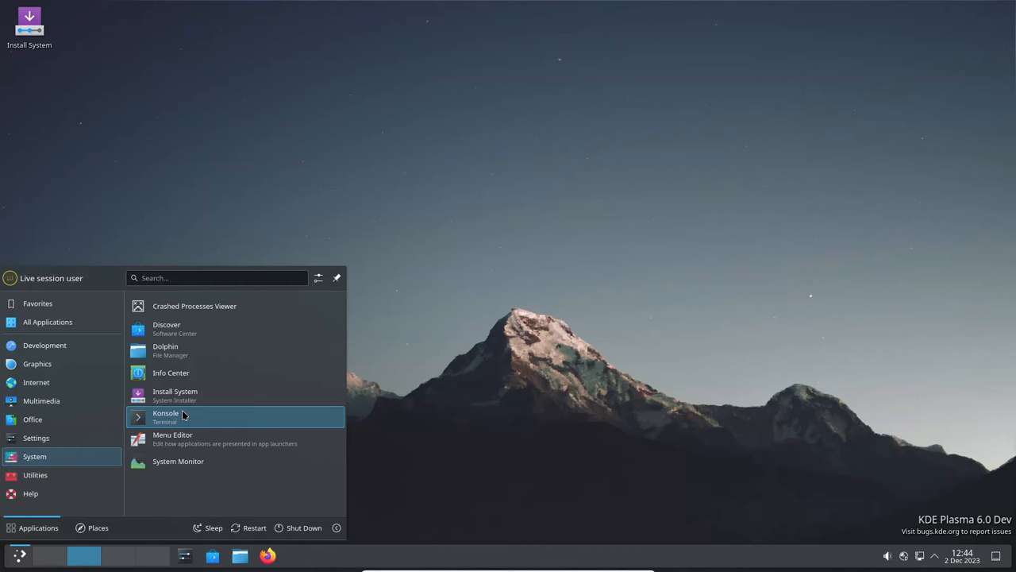
- Launch System Monitor, review its History, Processes and Overview pages, then close it
click(178, 461)
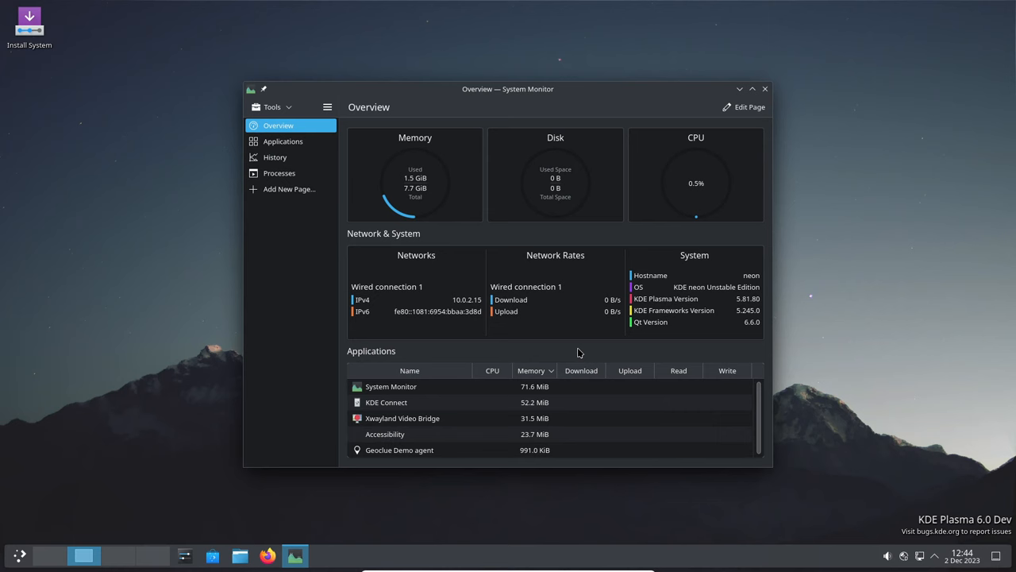
mouse_move(377, 173)
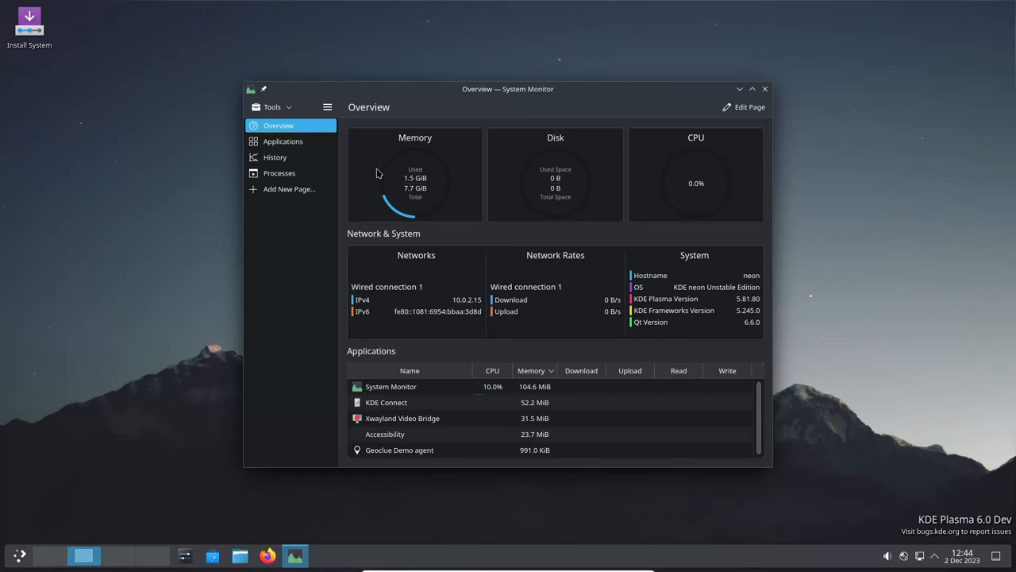
click(275, 156)
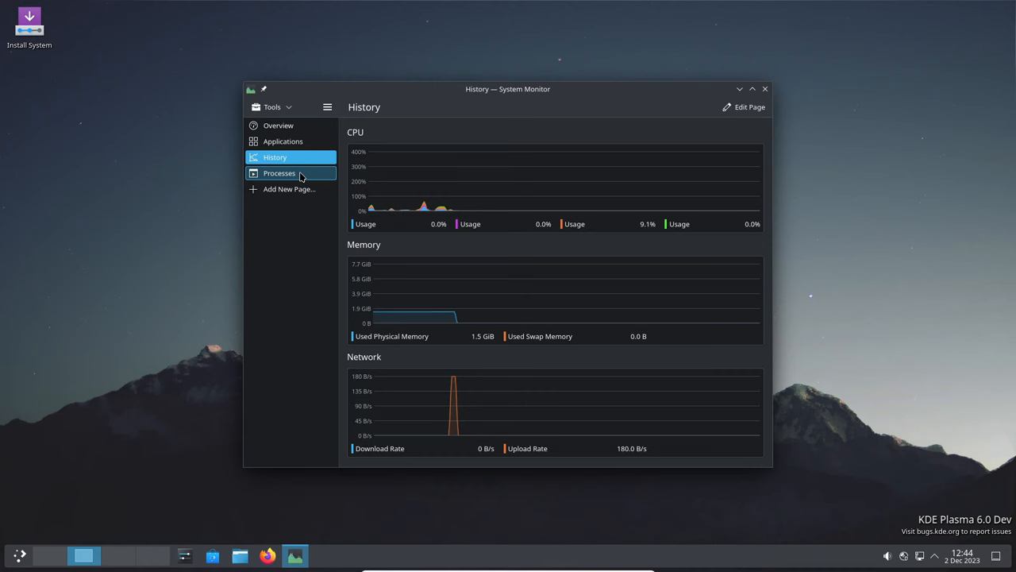
click(279, 173)
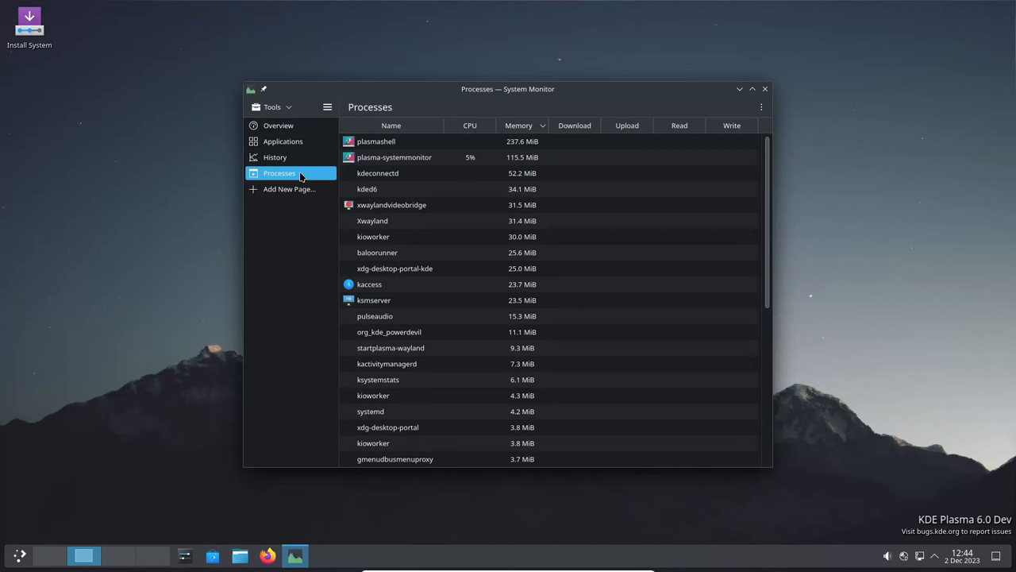
click(278, 126)
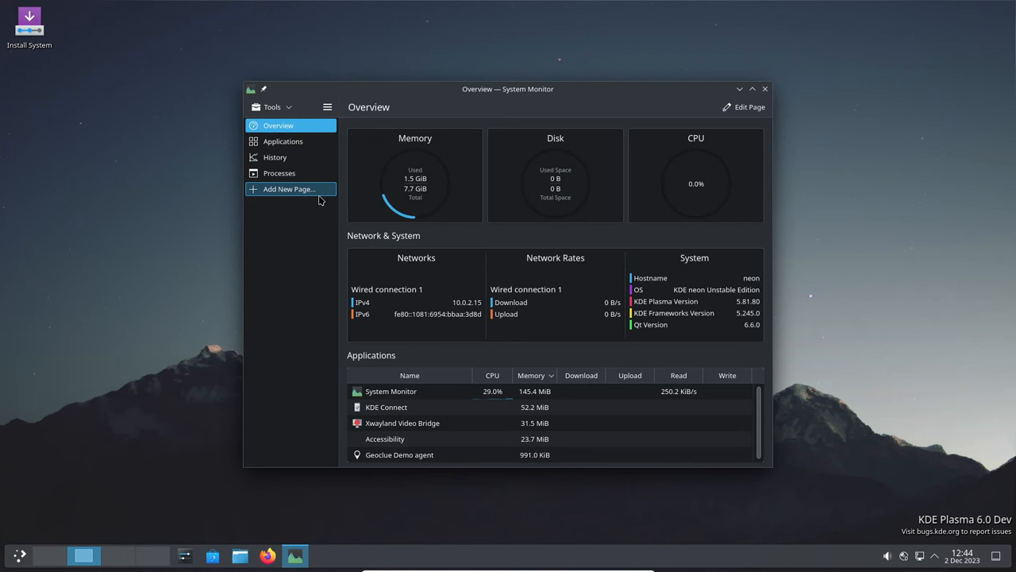
mouse_move(766, 89)
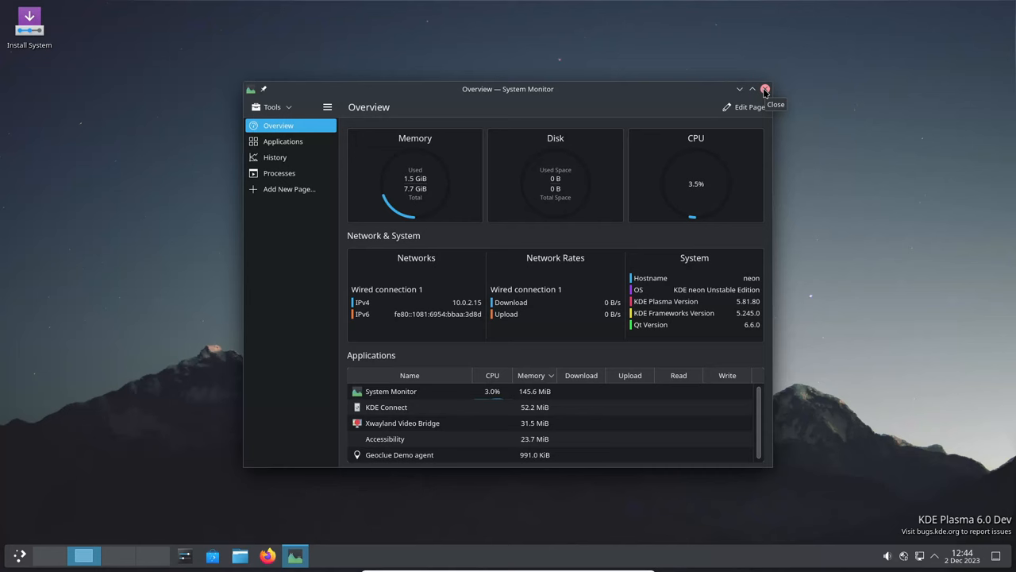
click(765, 88)
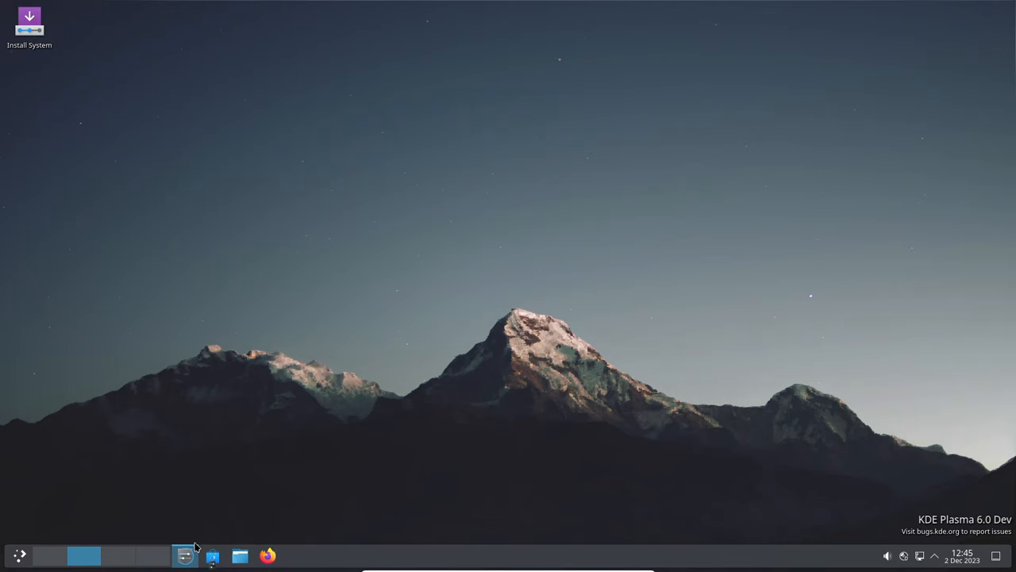
- Open System Settings, visit Drawing Tablet, then About this System showing Plasma 5.81.80
click(184, 555)
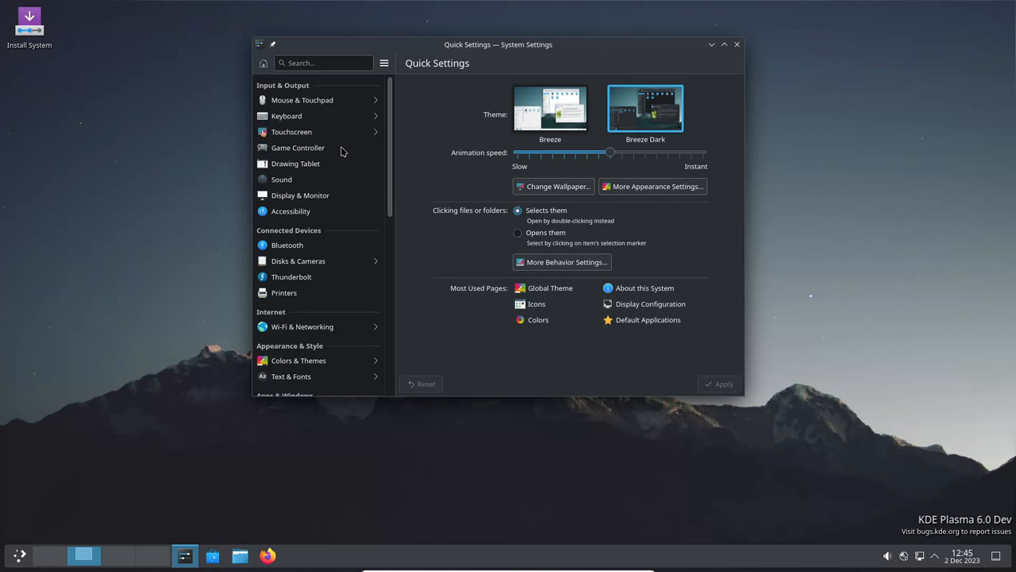
click(296, 163)
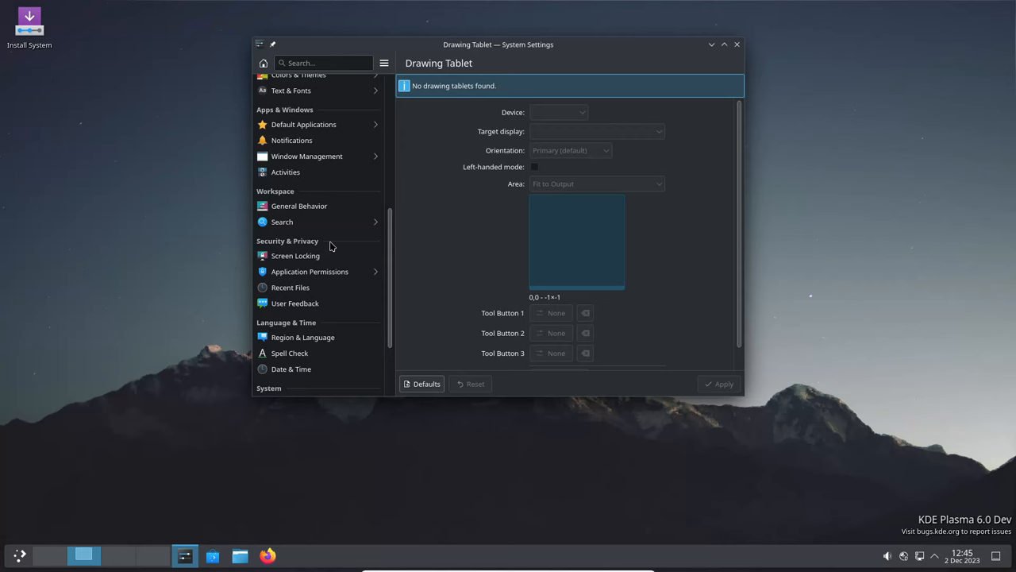
click(300, 298)
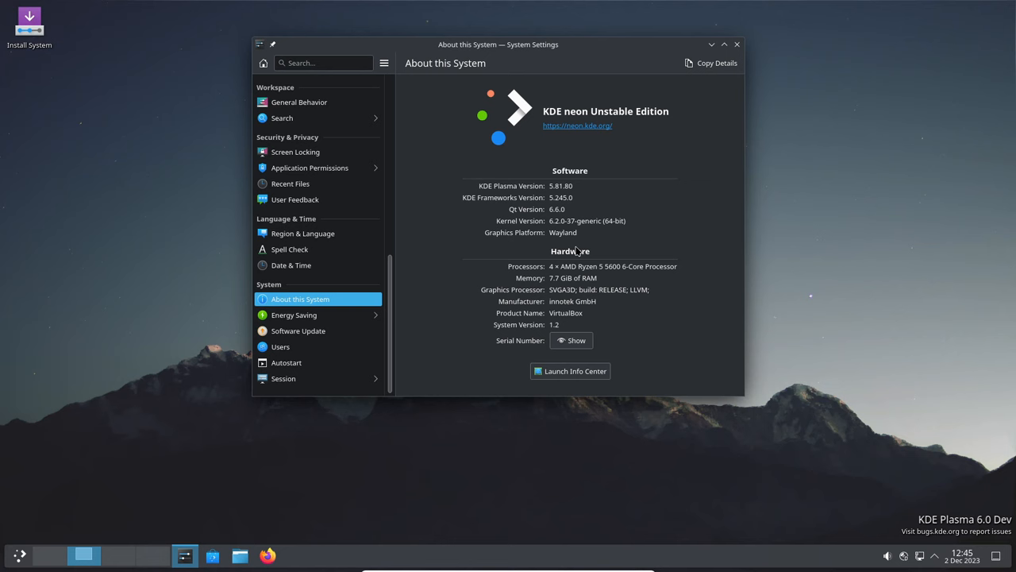
- Open the Users settings page showing a blank Standard account form
double_click(557, 209)
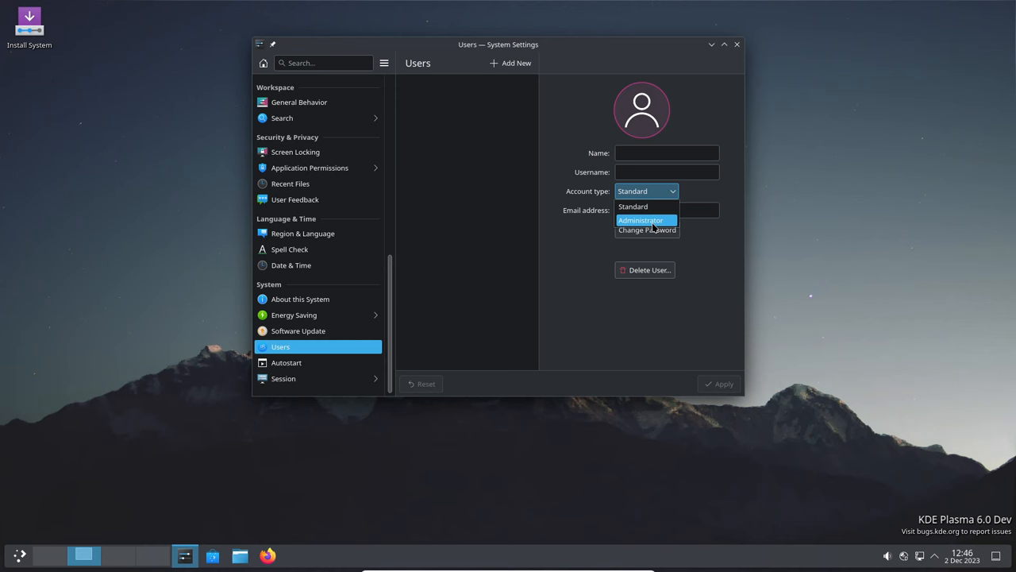
- Browse Software Update, Energy Saving, Date & Time, User Feedback, Permissions and Search pages
click(298, 330)
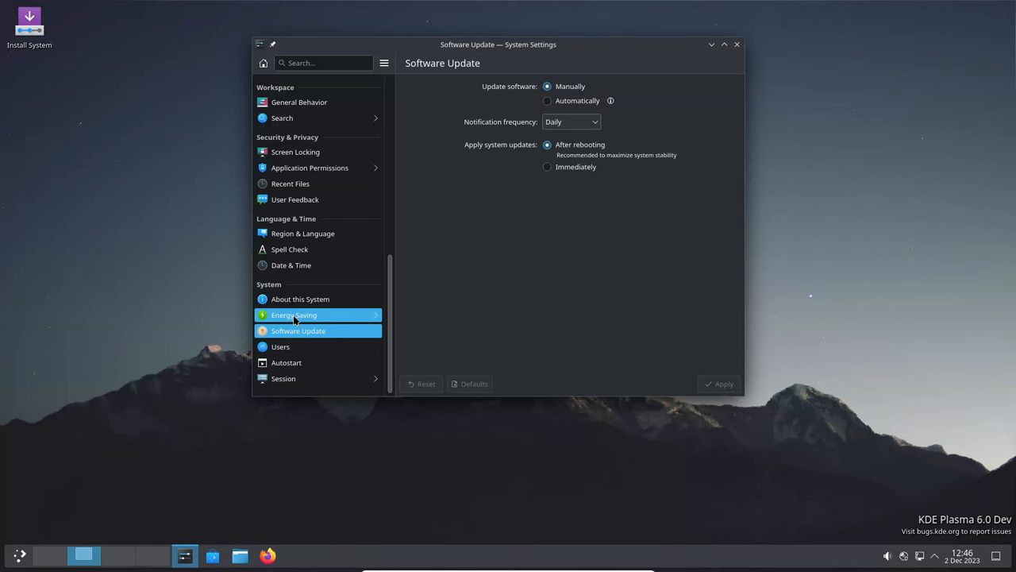
click(294, 314)
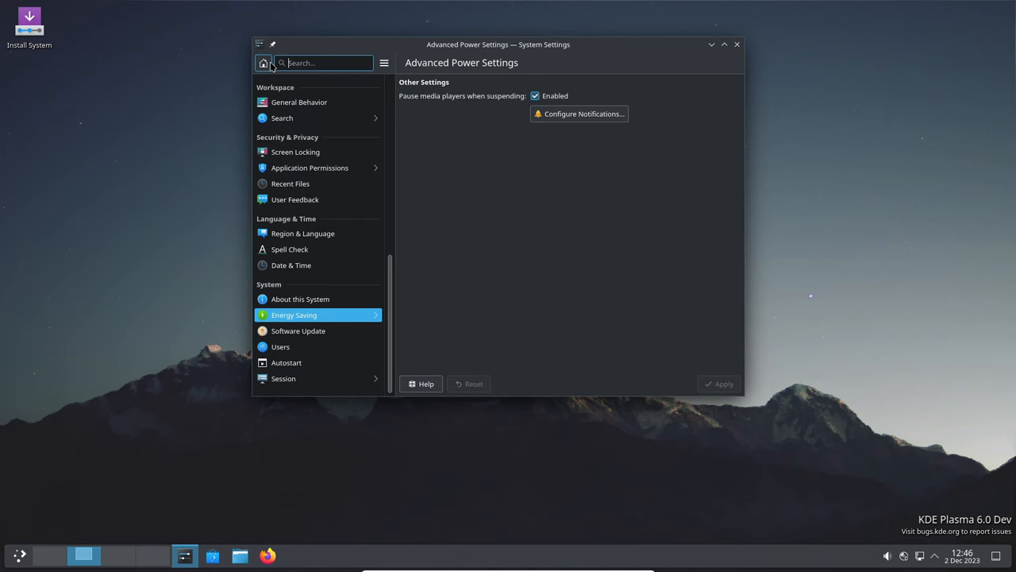
click(292, 264)
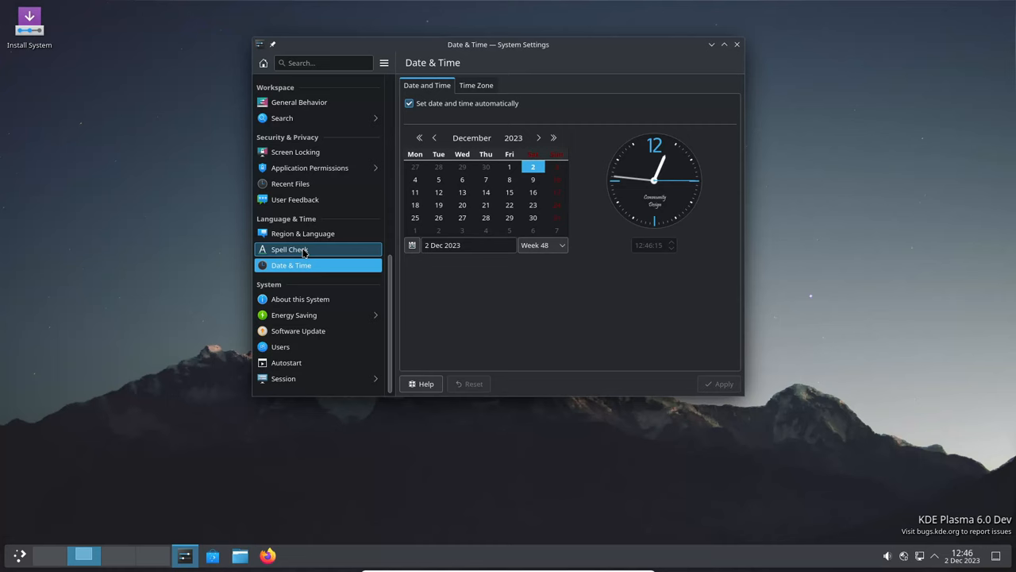
click(289, 249)
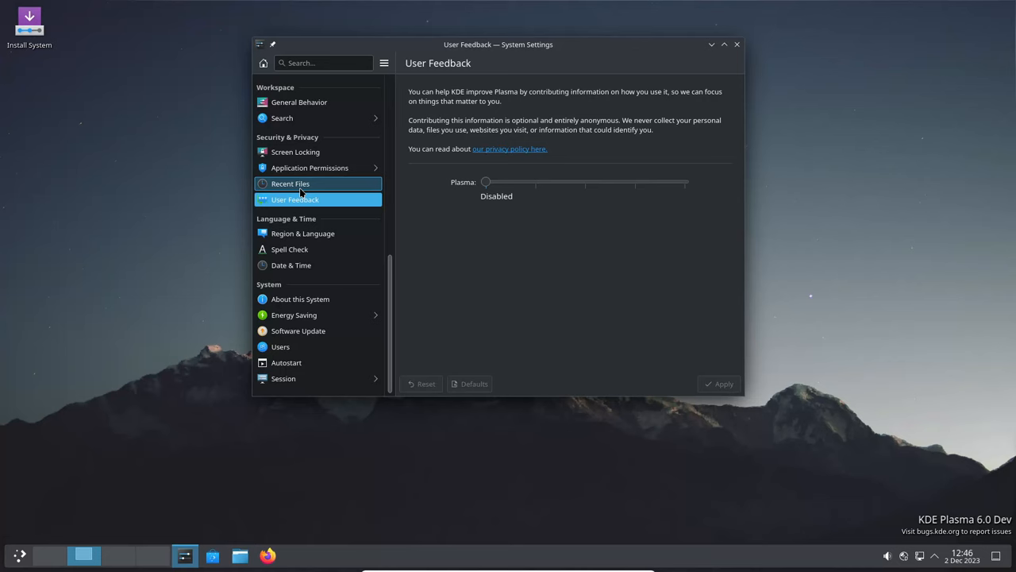
click(310, 168)
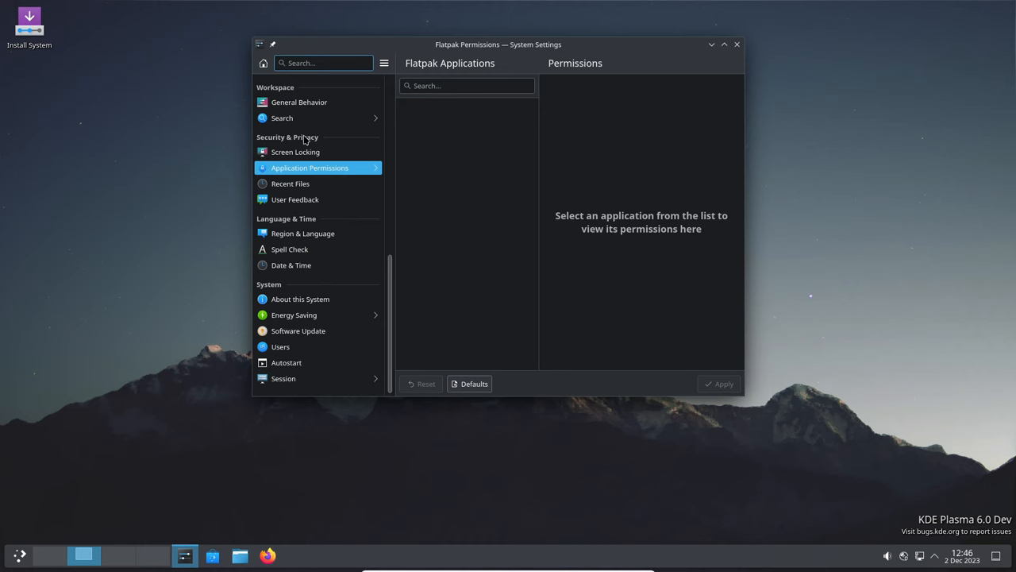
click(282, 117)
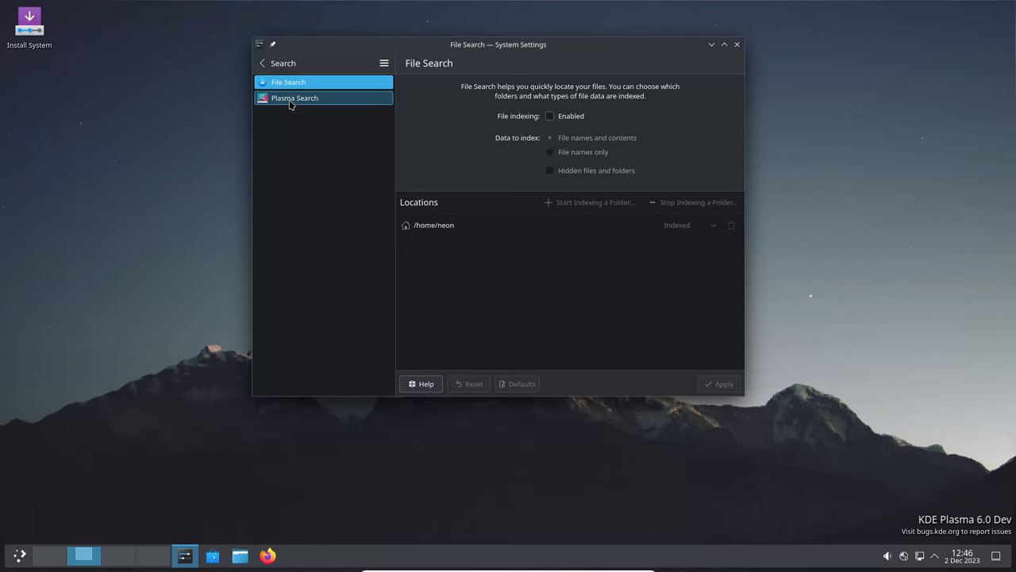
click(294, 97)
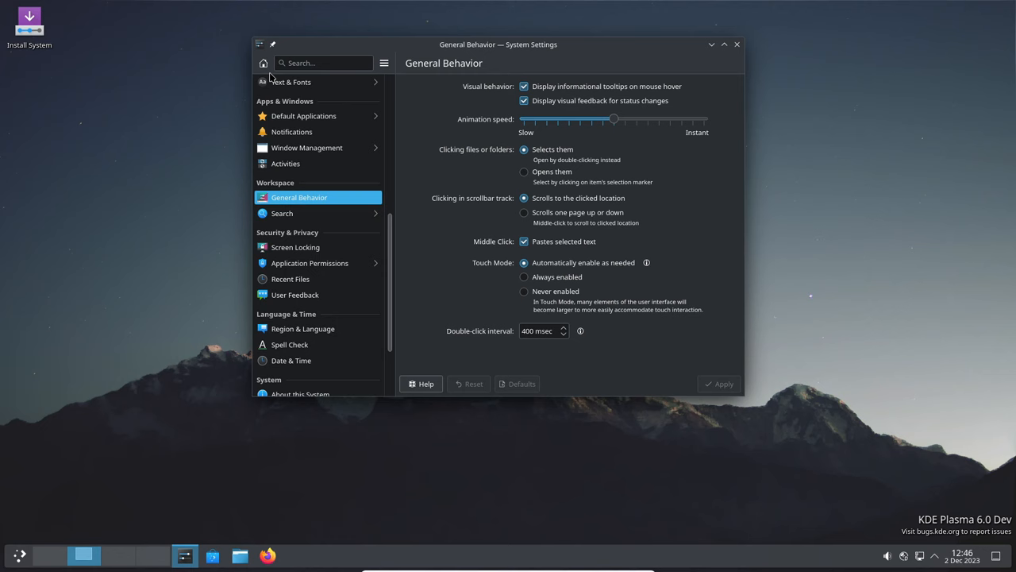
- Filter Desktop Effects under Window Management for 'cube' to find the Cube effect
click(306, 147)
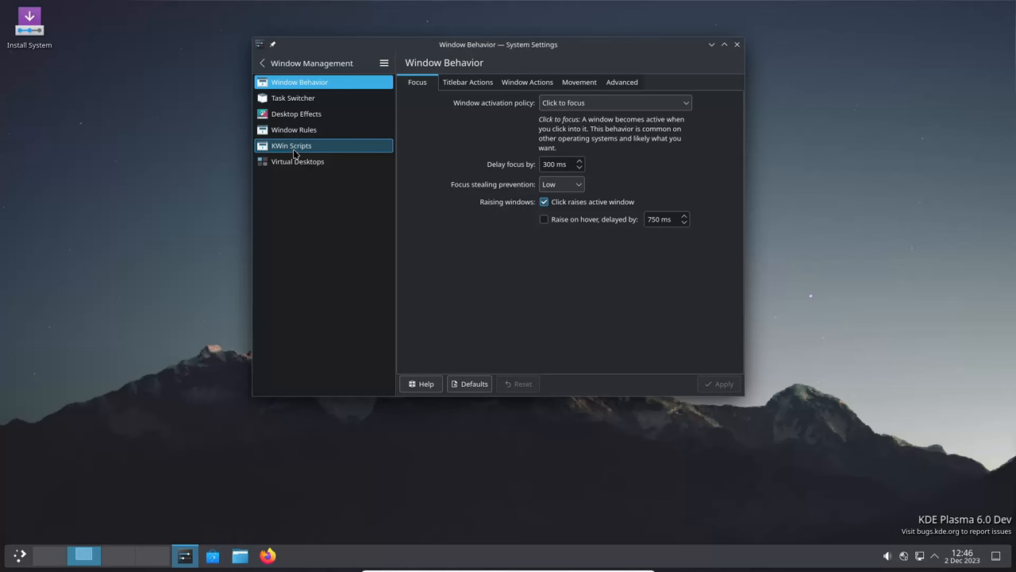
click(296, 113)
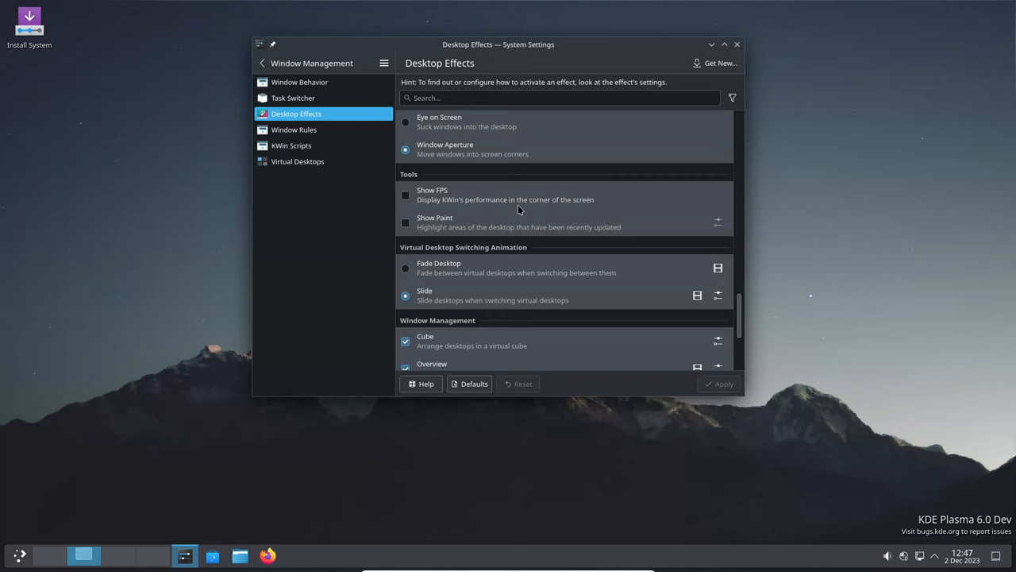
text(cube)
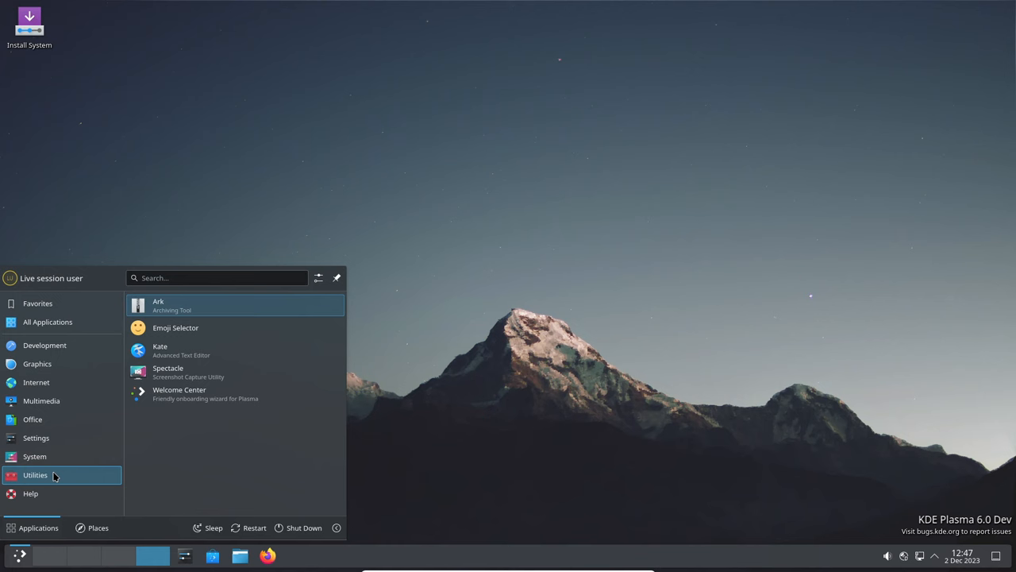
- Launch Welcome Center from the launcher's Utilities category
click(48, 321)
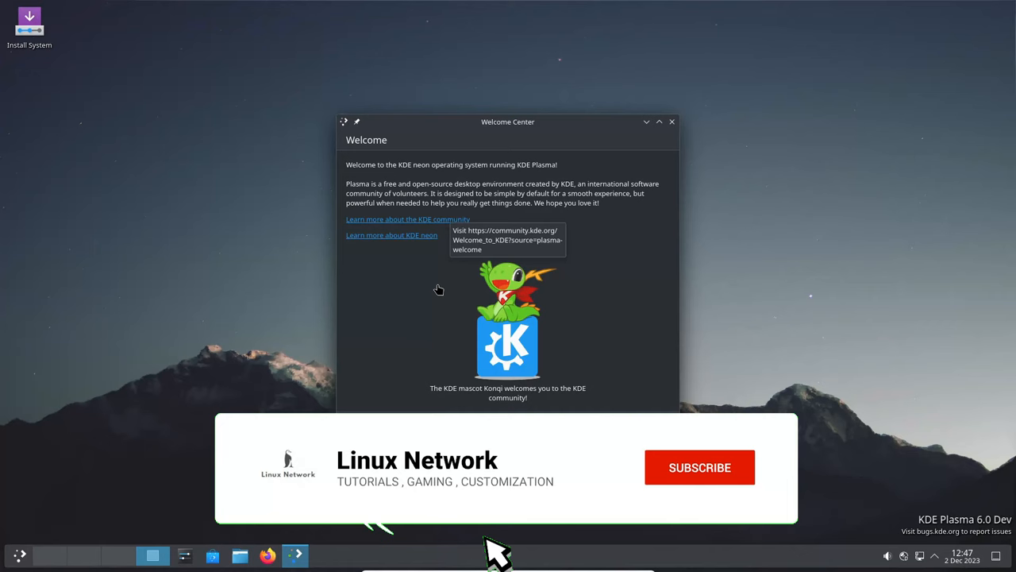
- Page through the Welcome Center introduction with Next, then close the window
click(655, 422)
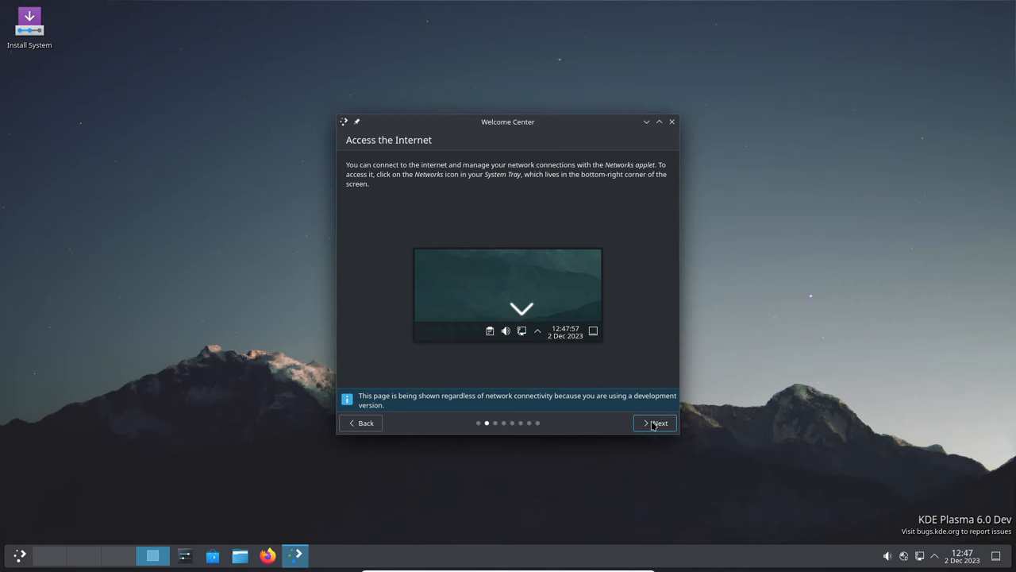
click(654, 423)
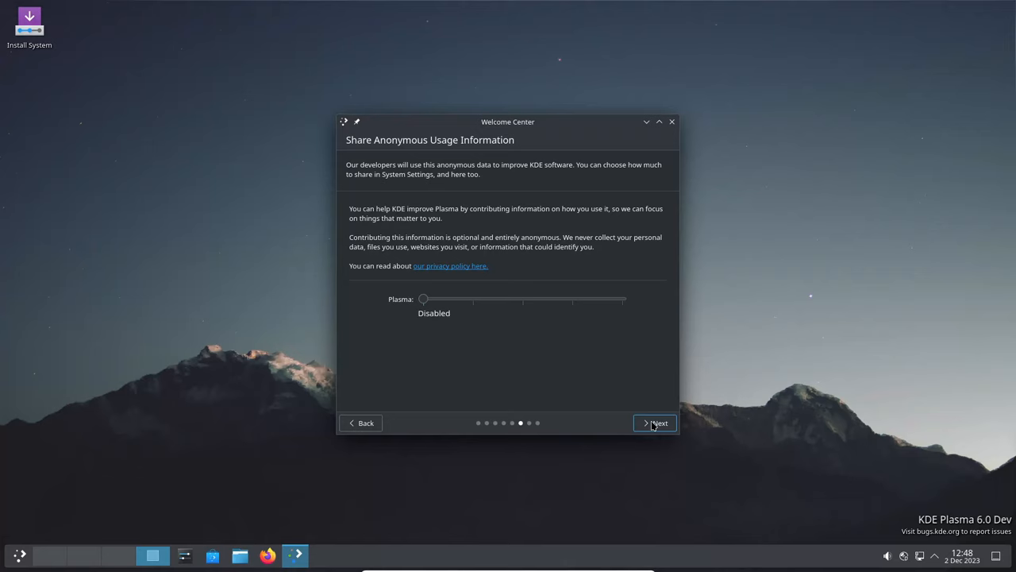
click(671, 121)
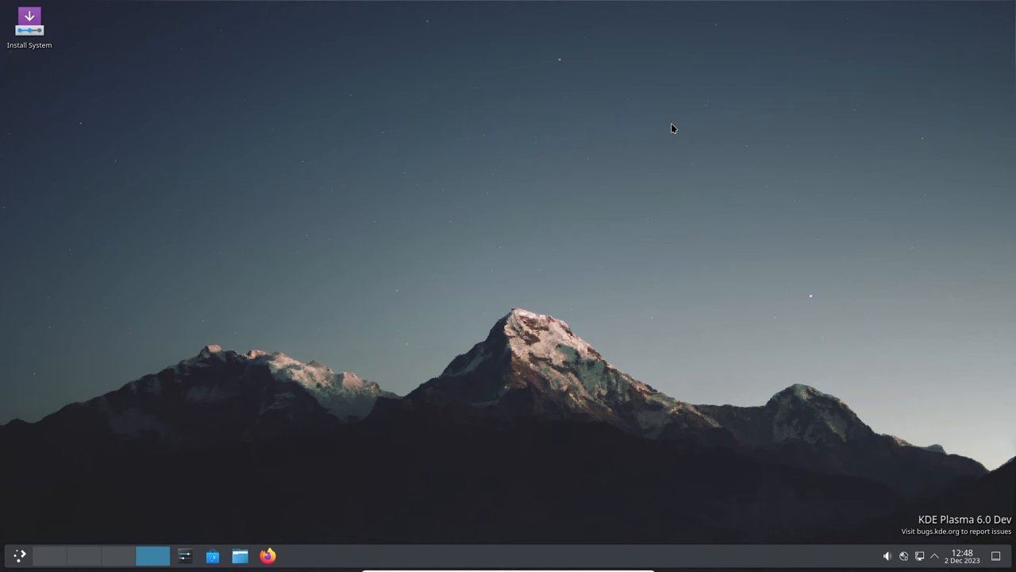